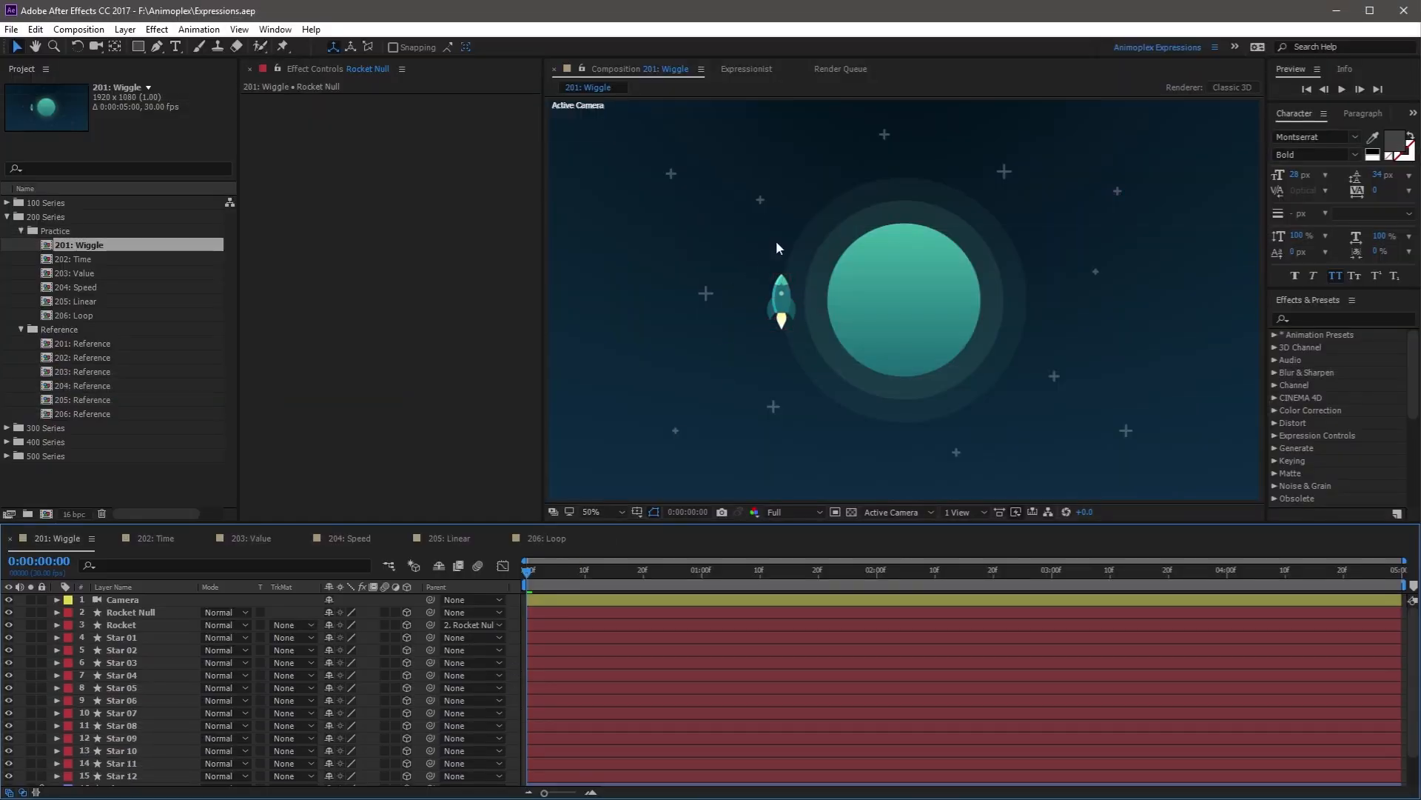
mouse_move(862, 385)
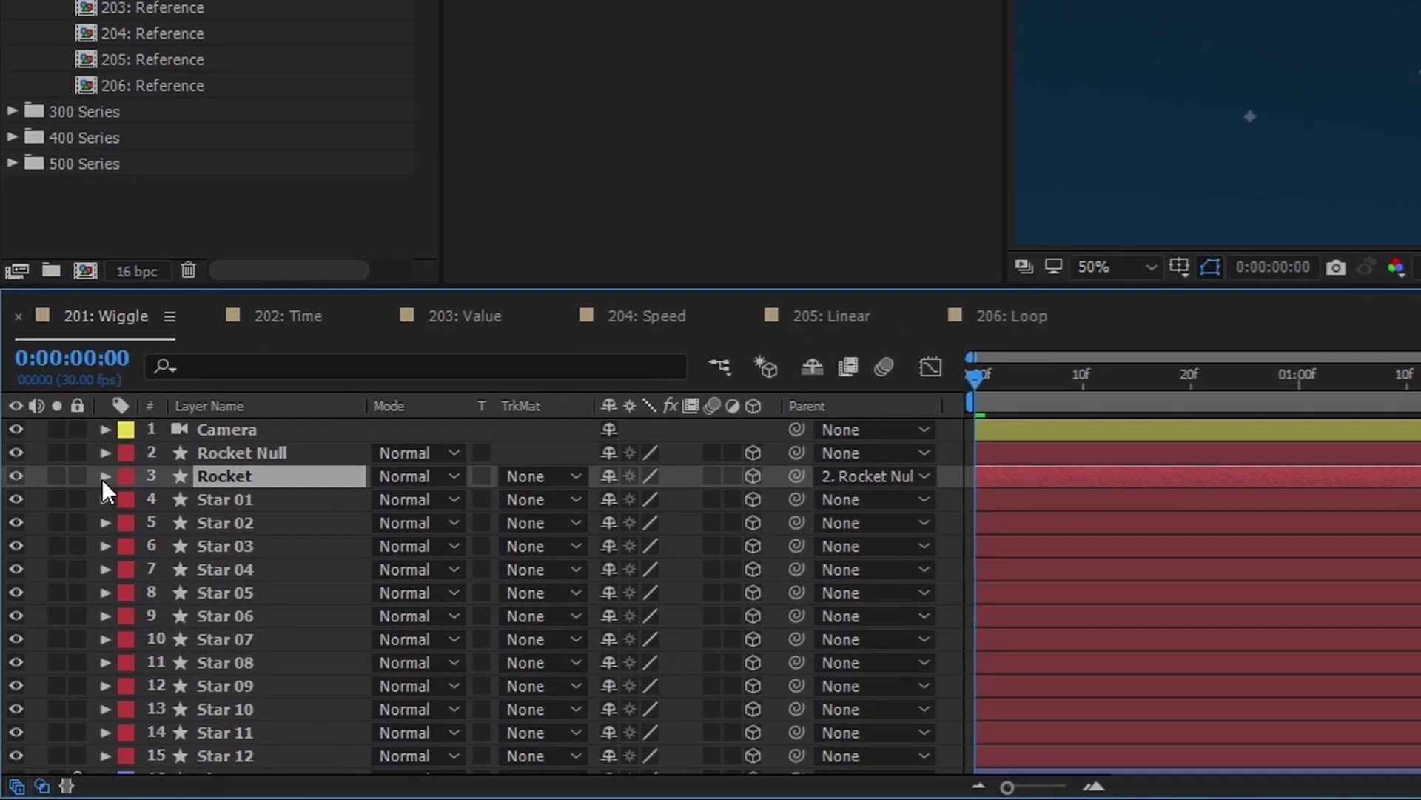
- Expand Rocket > Contents > Flame down to the Transform: Flame properties showing Scale
click(103, 475)
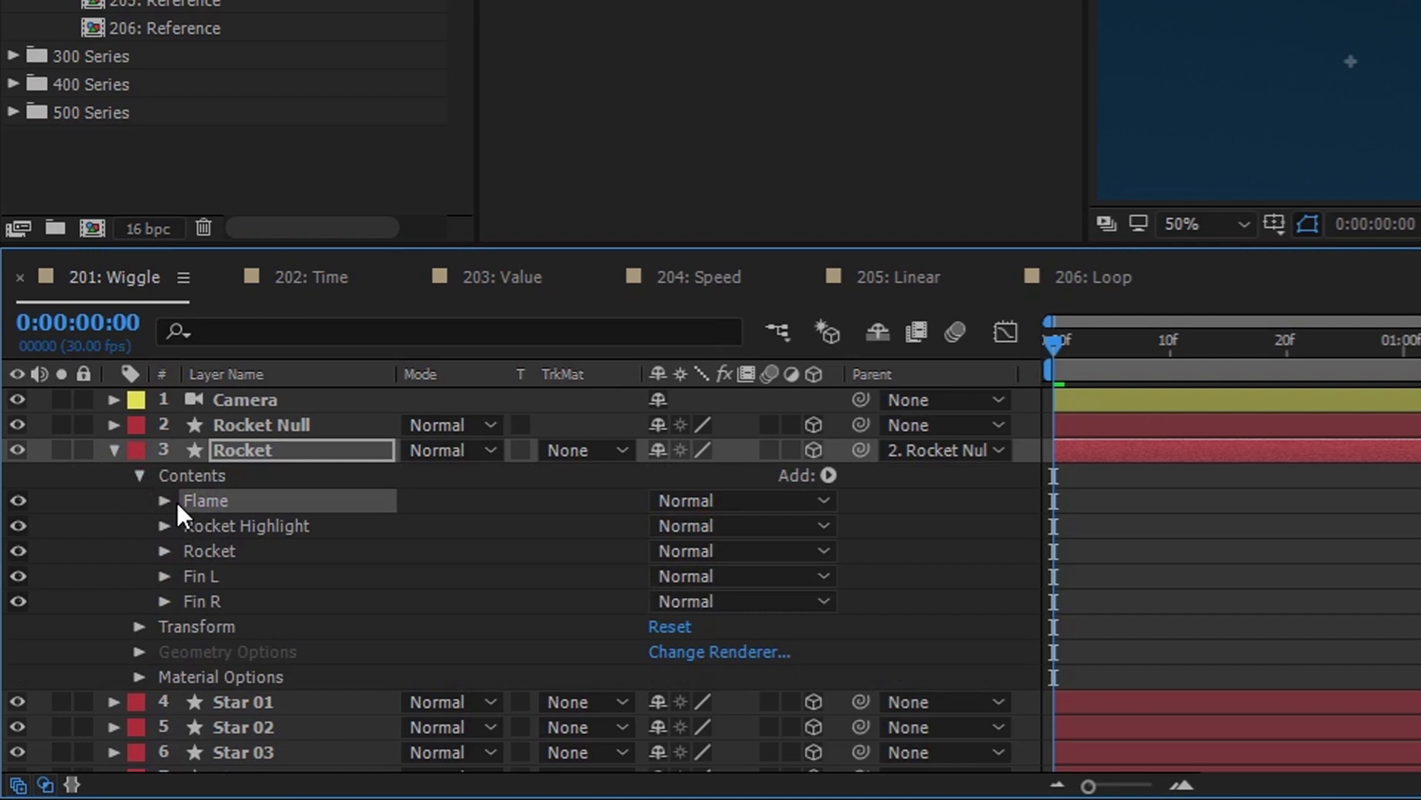
click(164, 499)
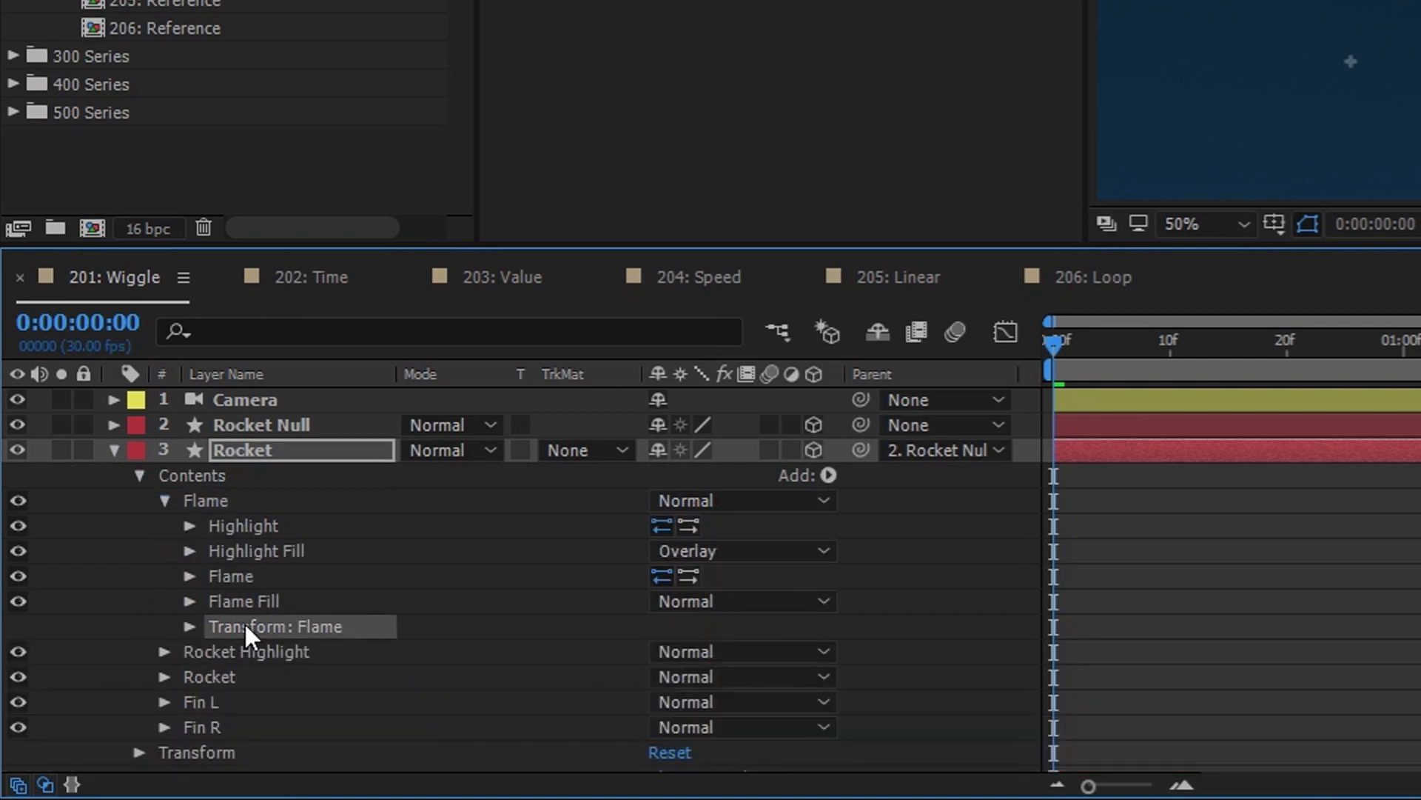
click(190, 625)
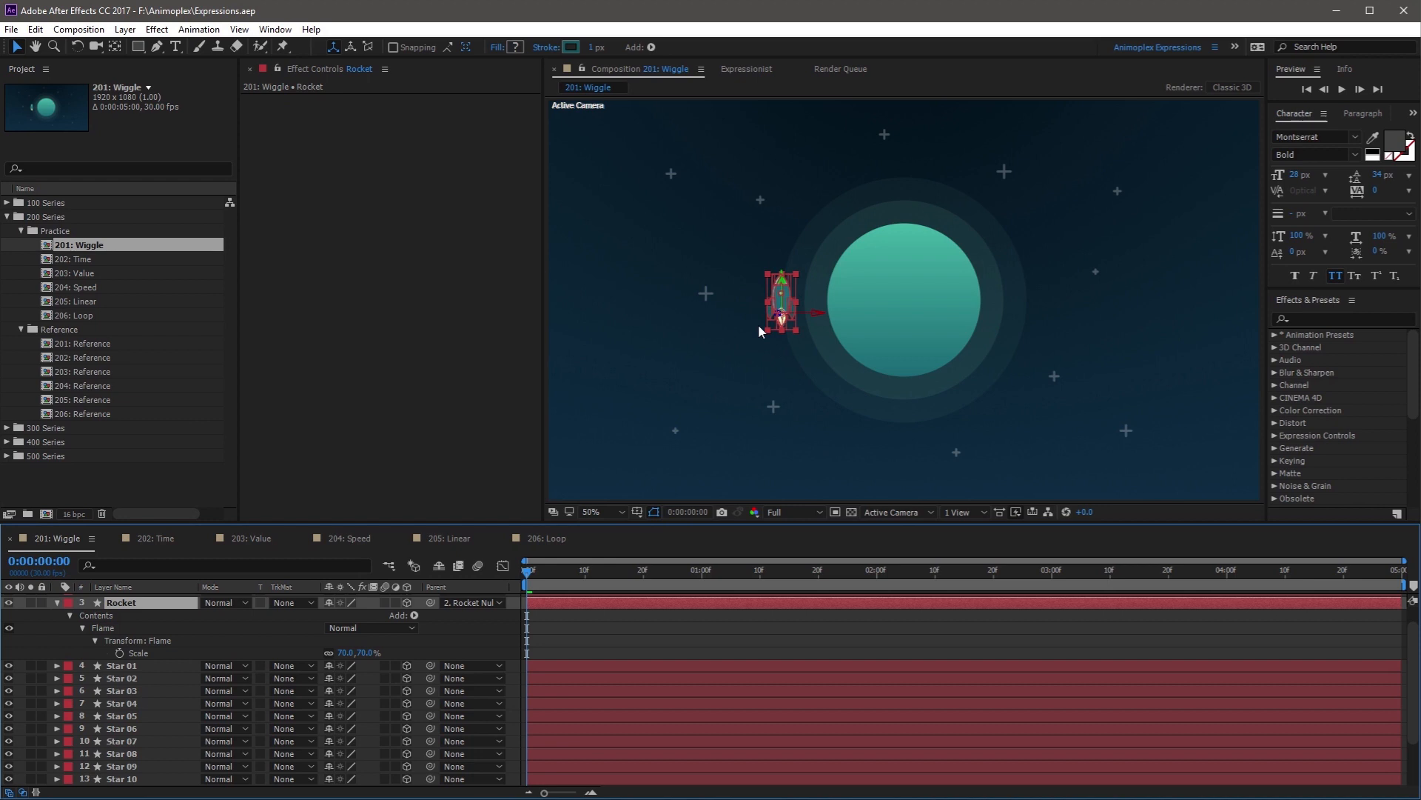
mouse_move(1102, 283)
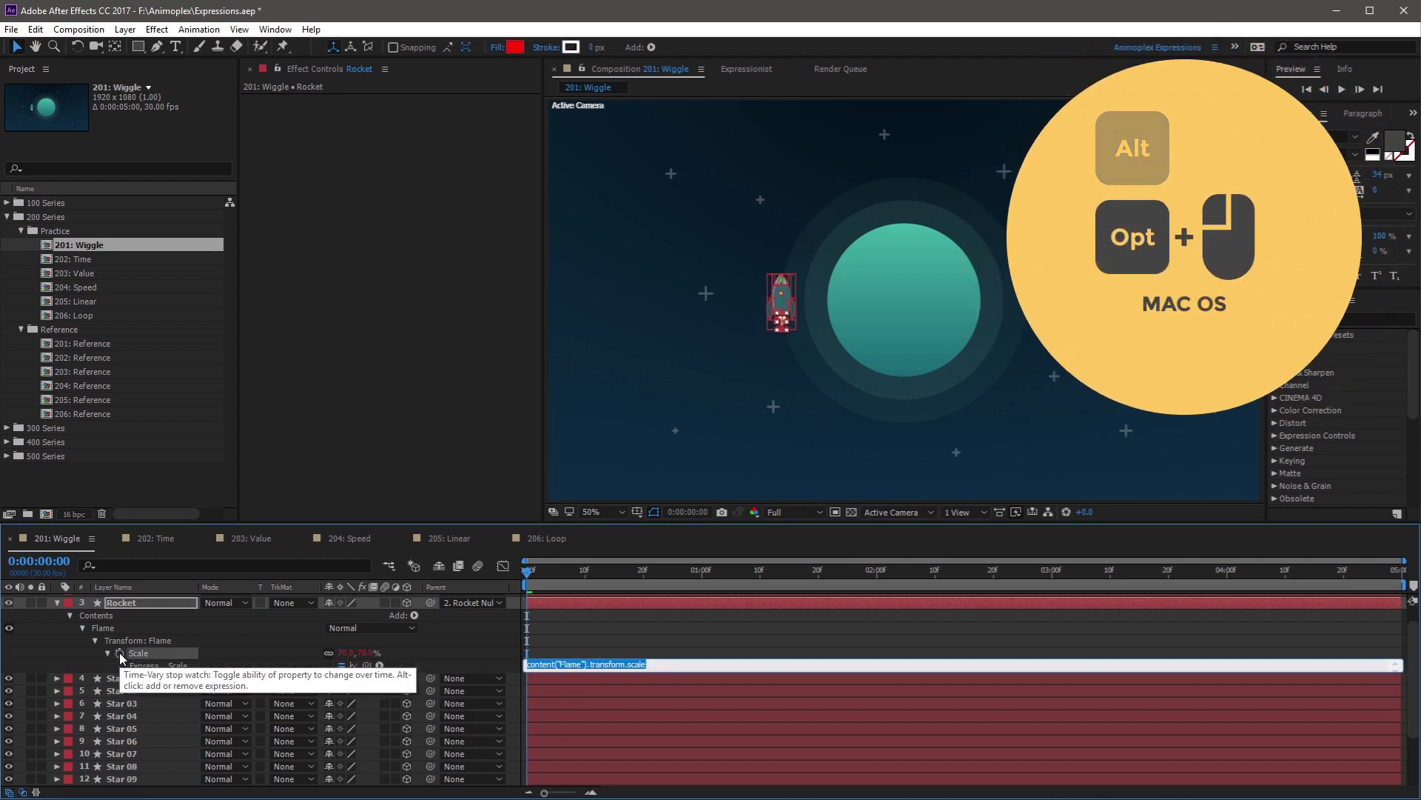
- Enter wiggle(10, 10) as the flame Scale expression
click(118, 653)
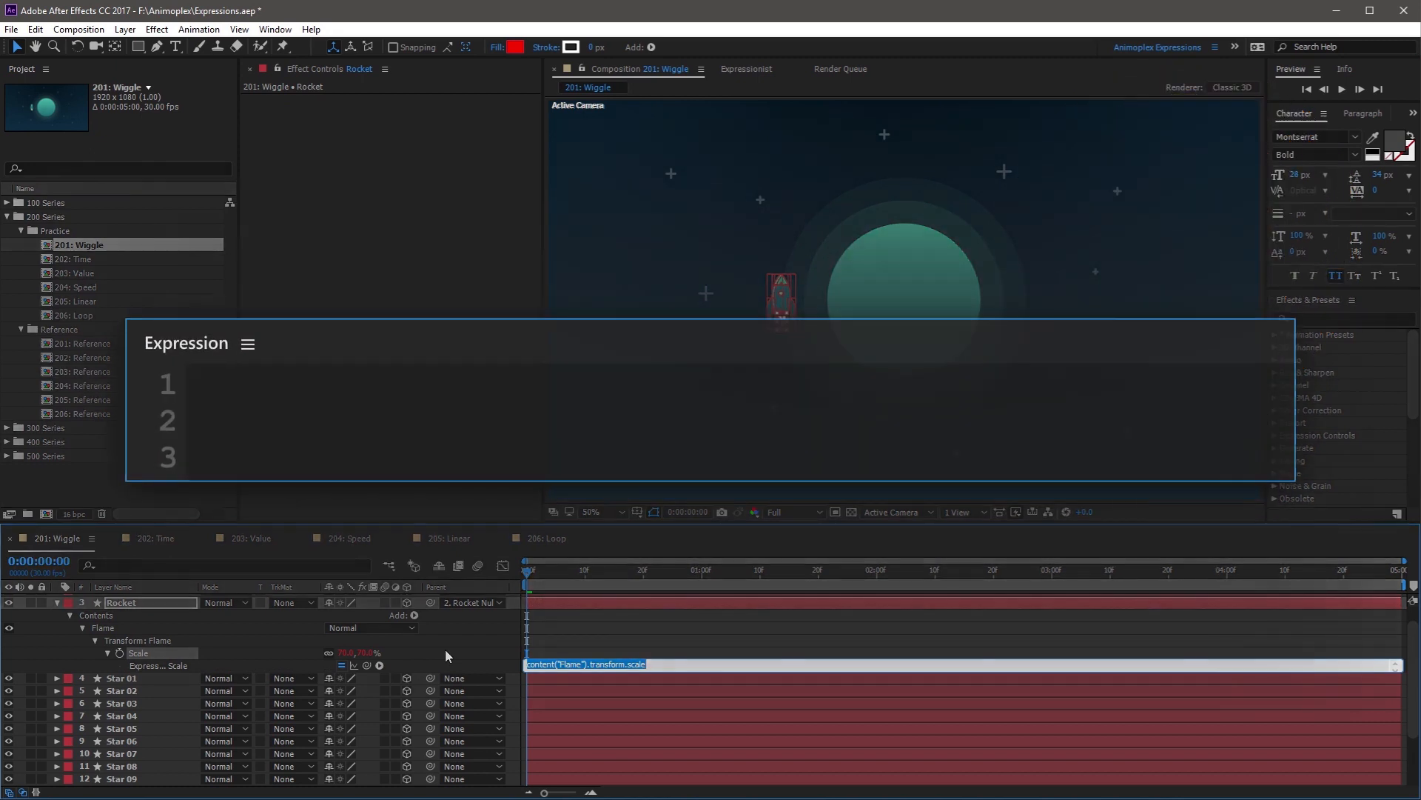
text(wiggle)
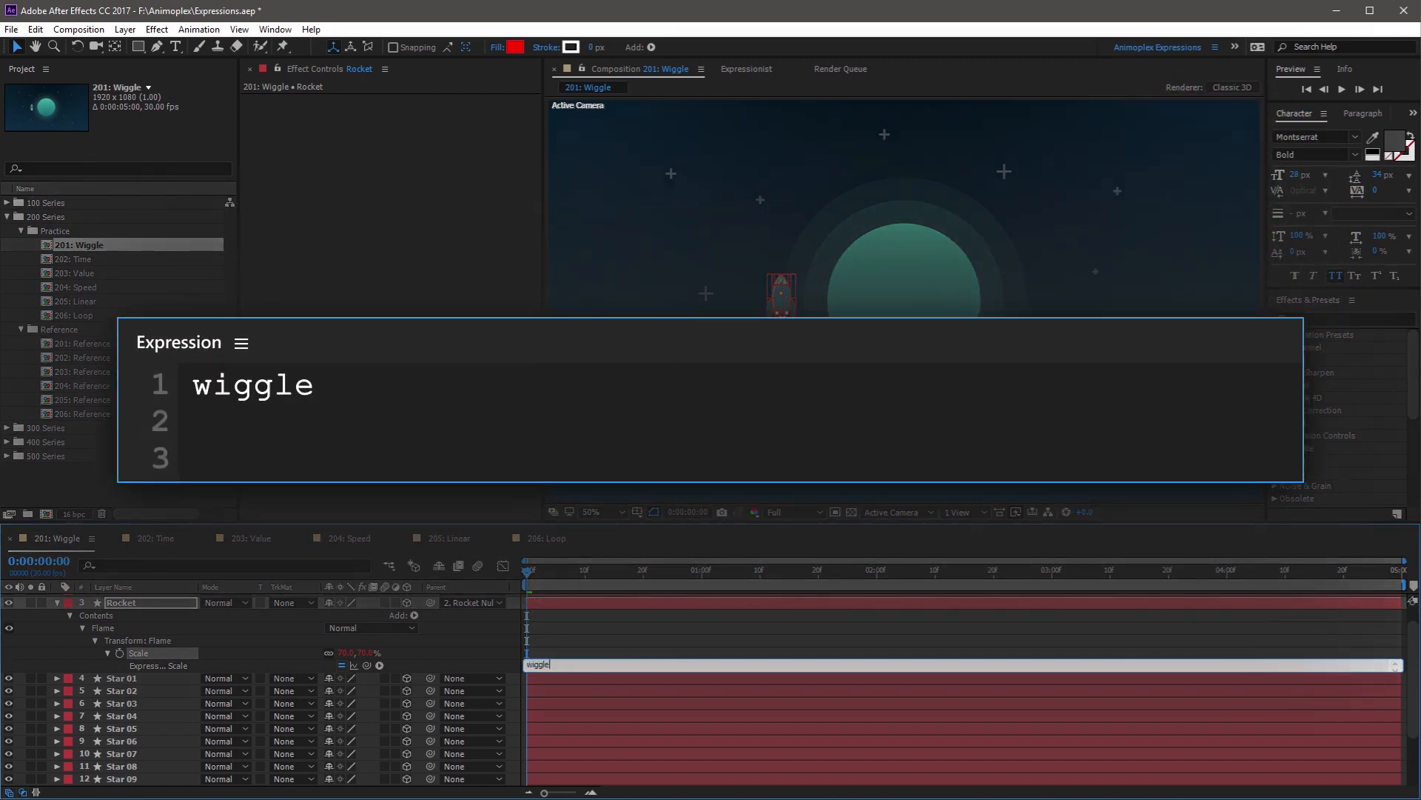
text(()
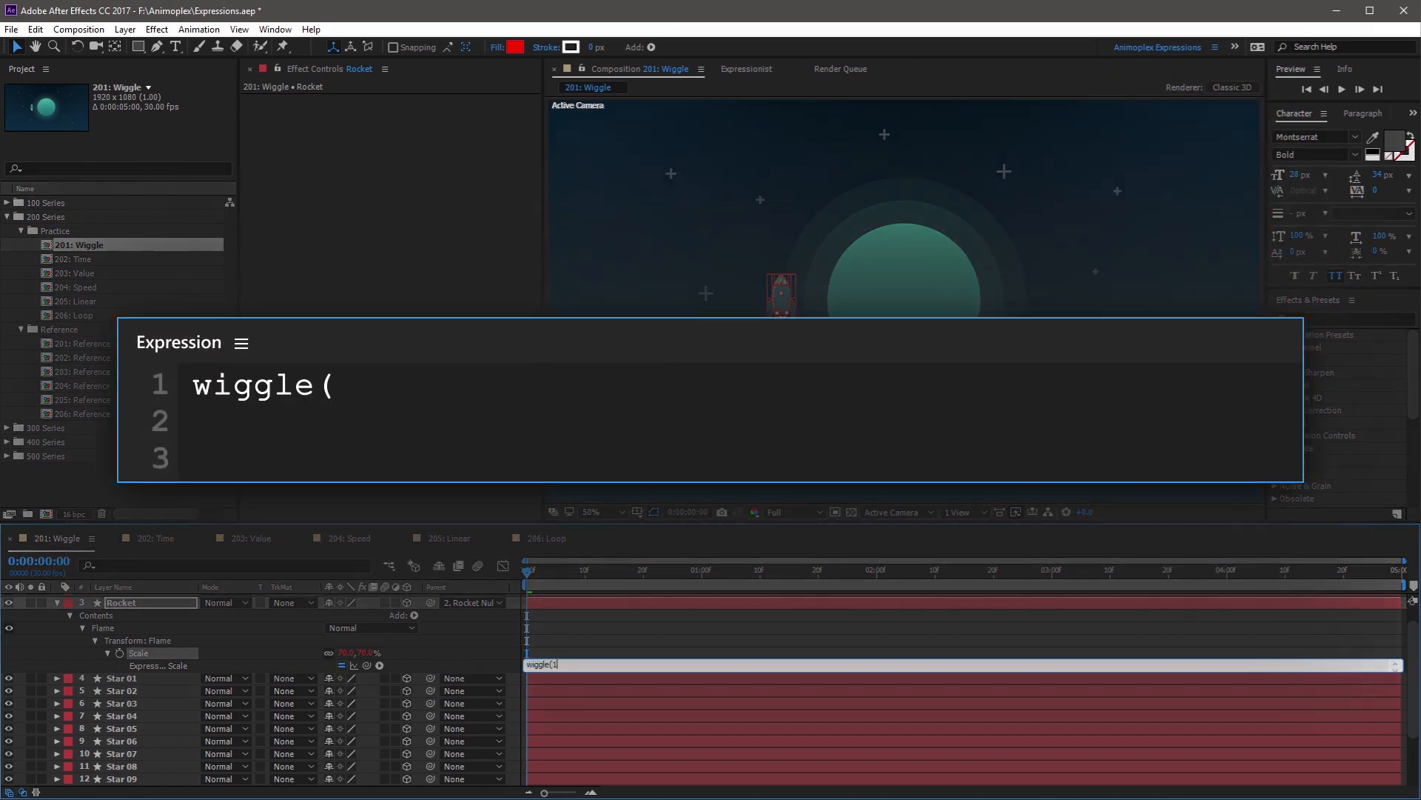
text(10, 1)
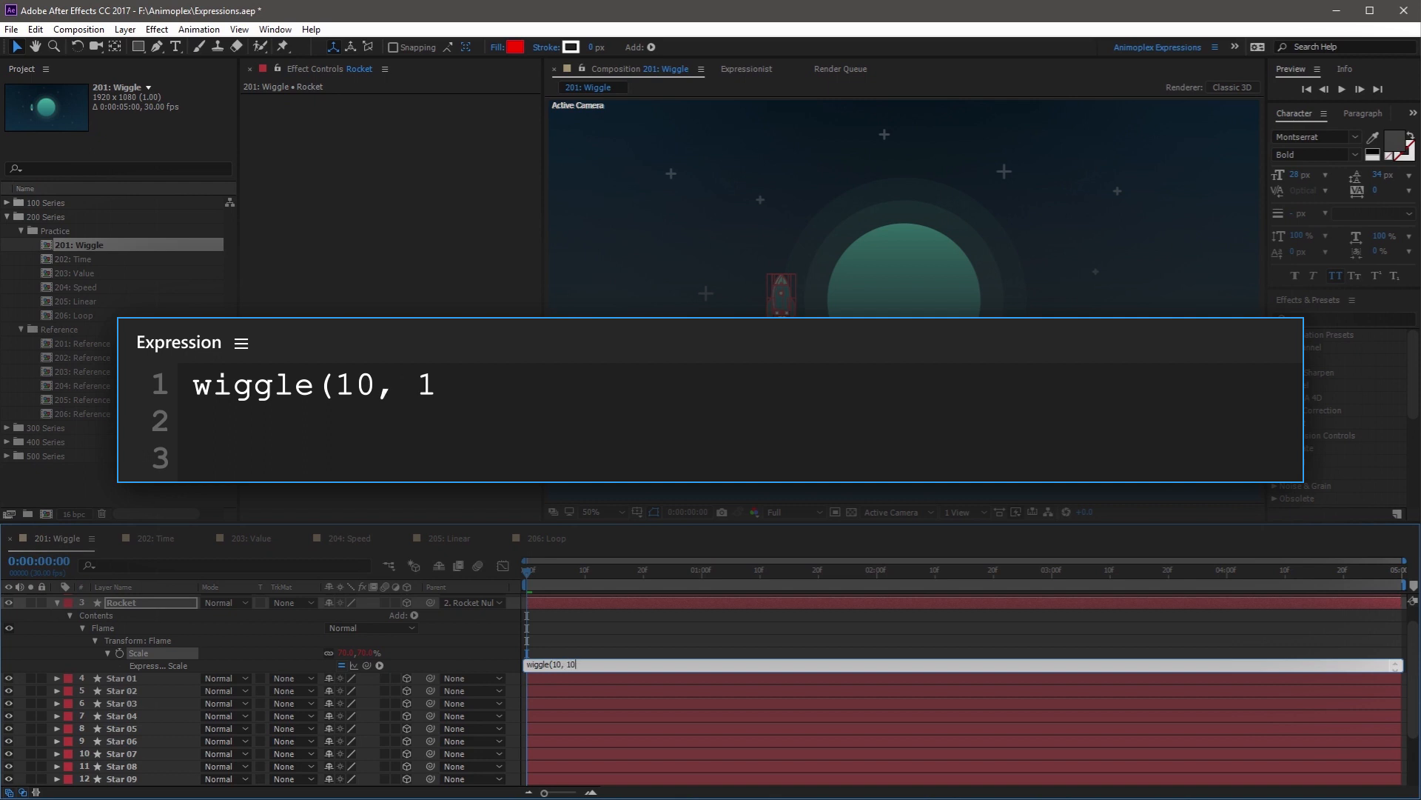
text(0))
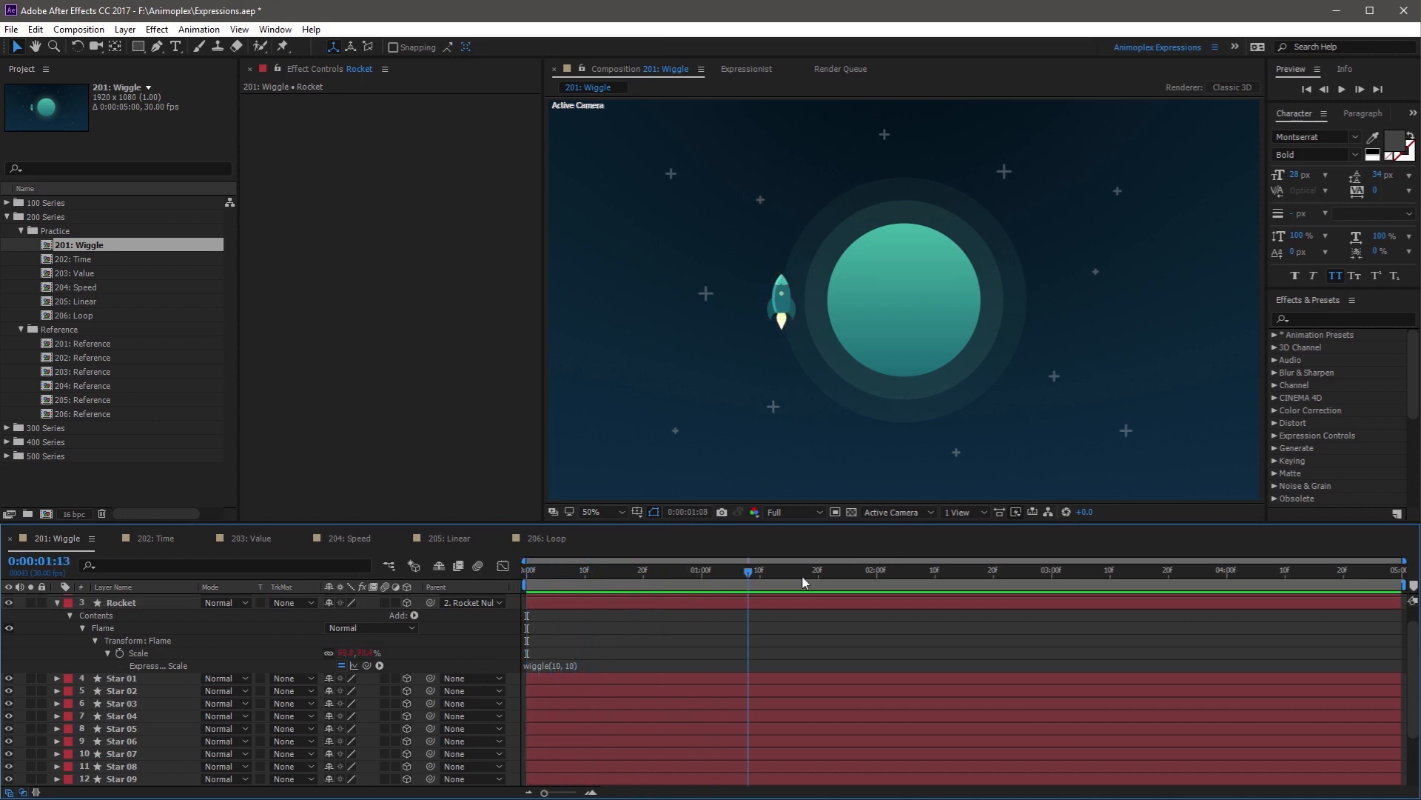
- Collapse the Rocket layer's properties in the timeline
click(589, 570)
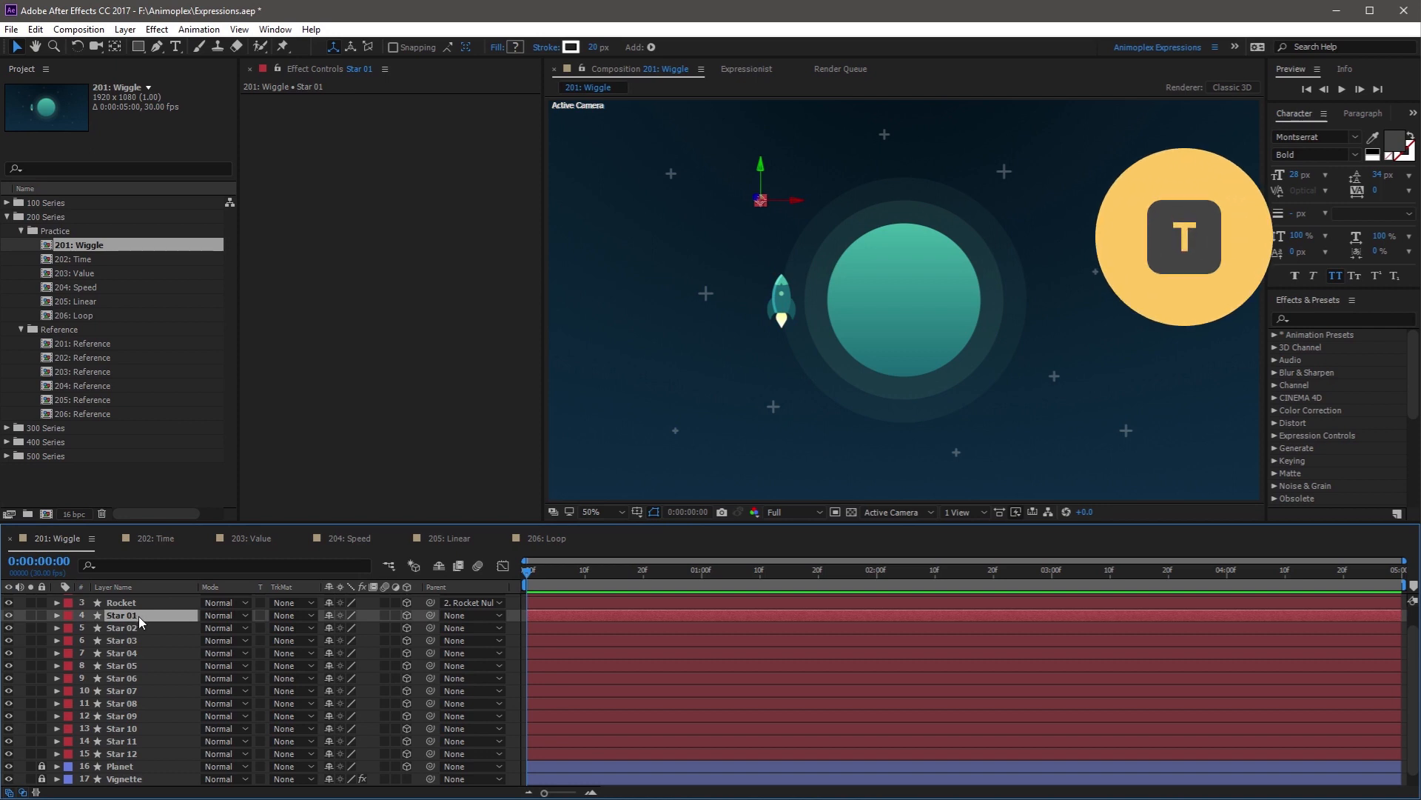
- Add the expression wiggle(2, 20) to Star 01's Opacity
click(56, 616)
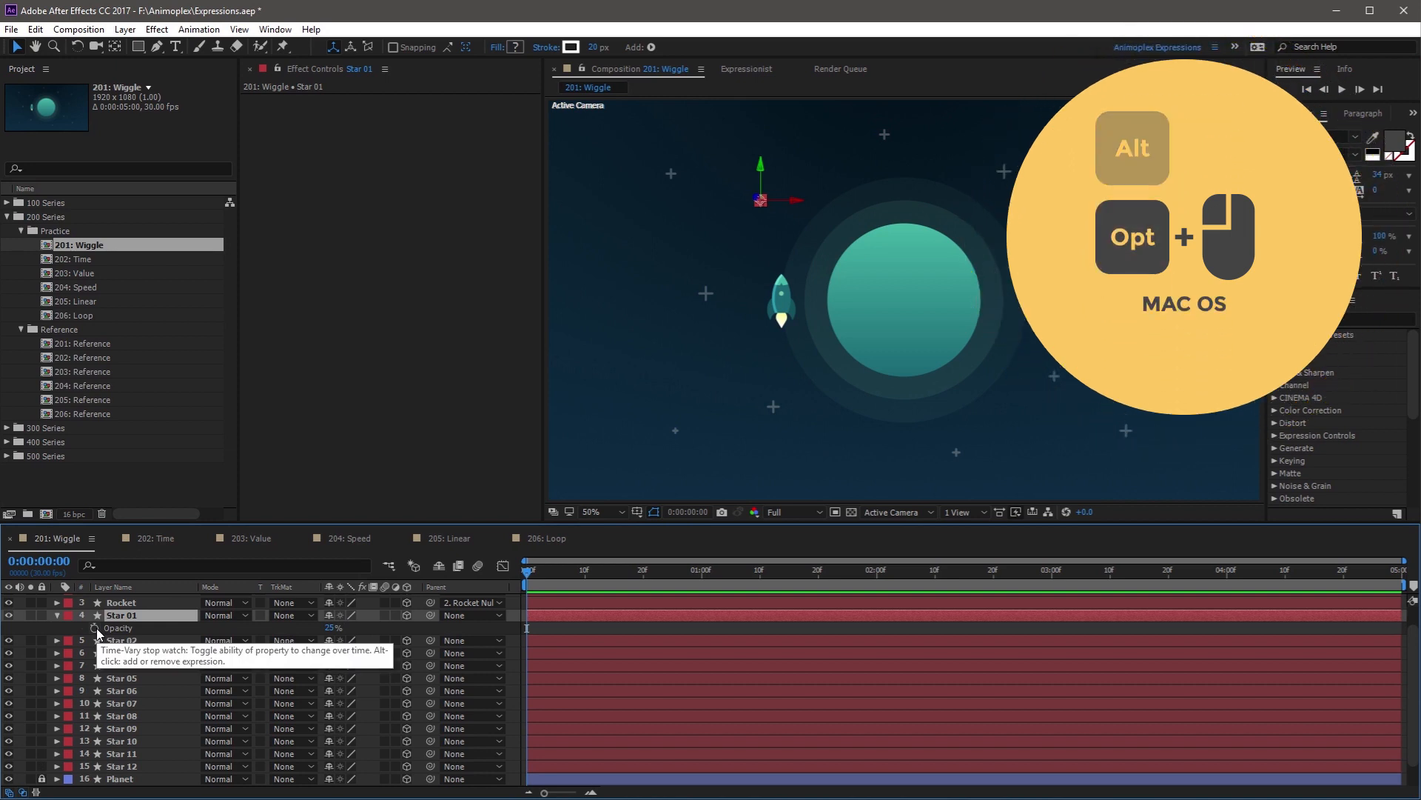
click(97, 628)
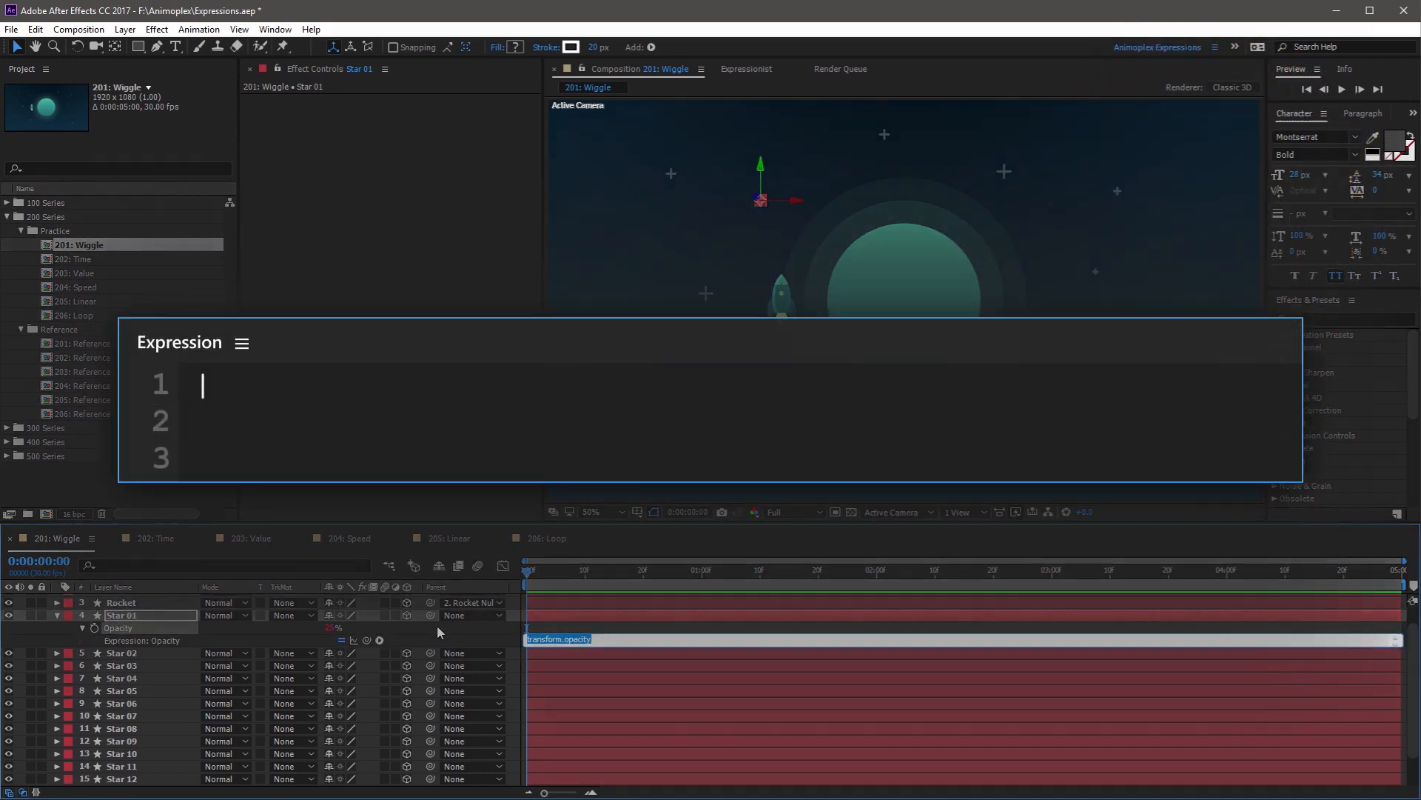
text(wiggle()
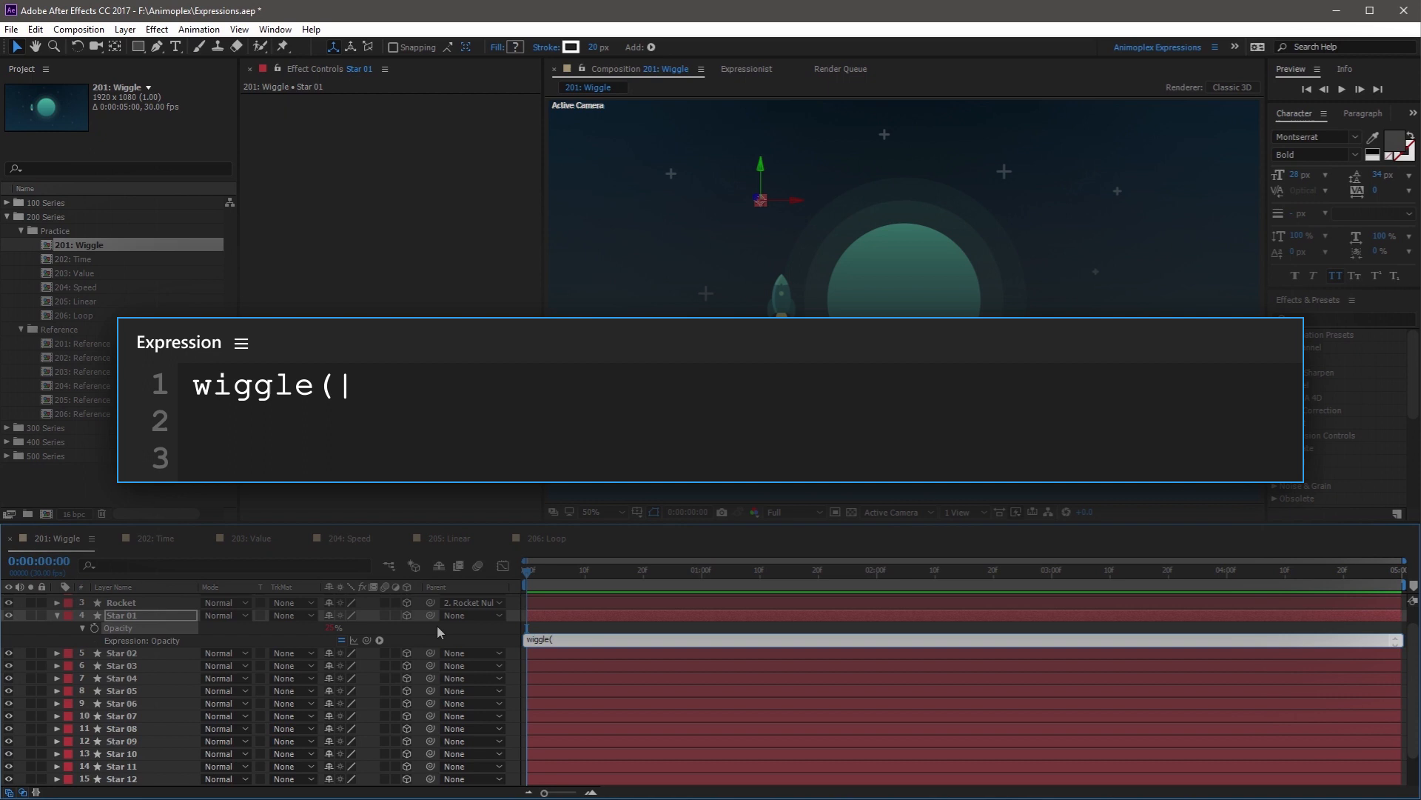
text(2)
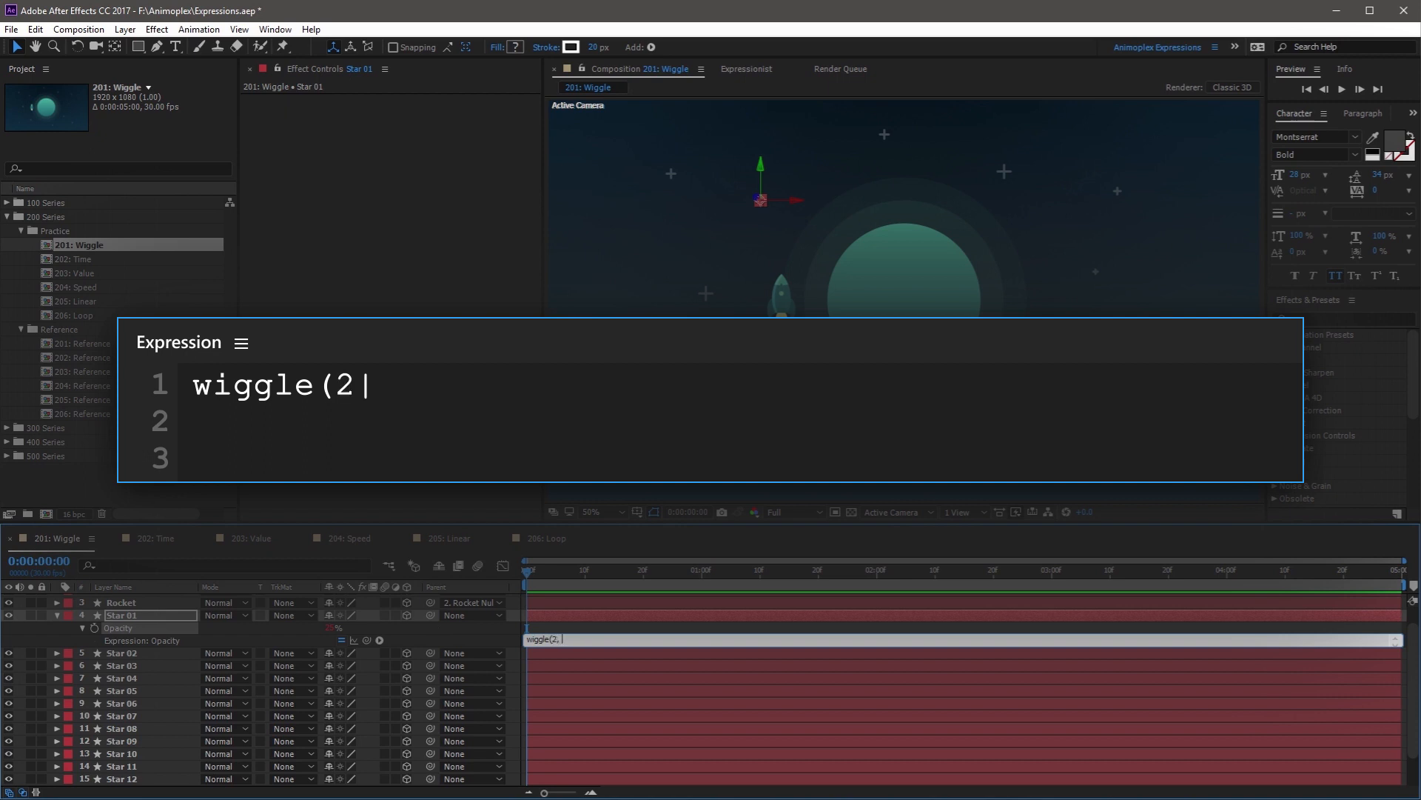
text(, 20)
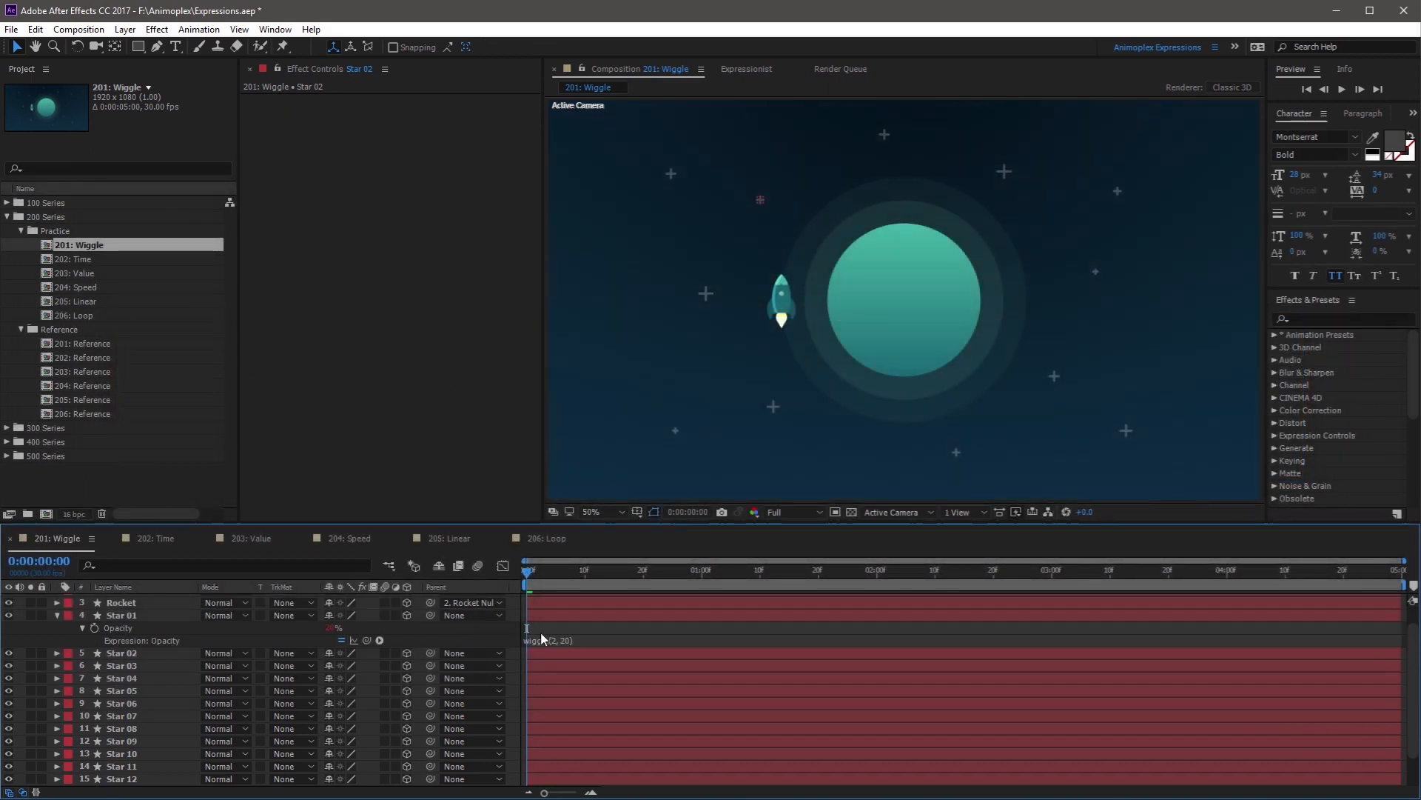
- Copy Star 01's opacity expression only and paste it onto the other star layers
right_click(116, 627)
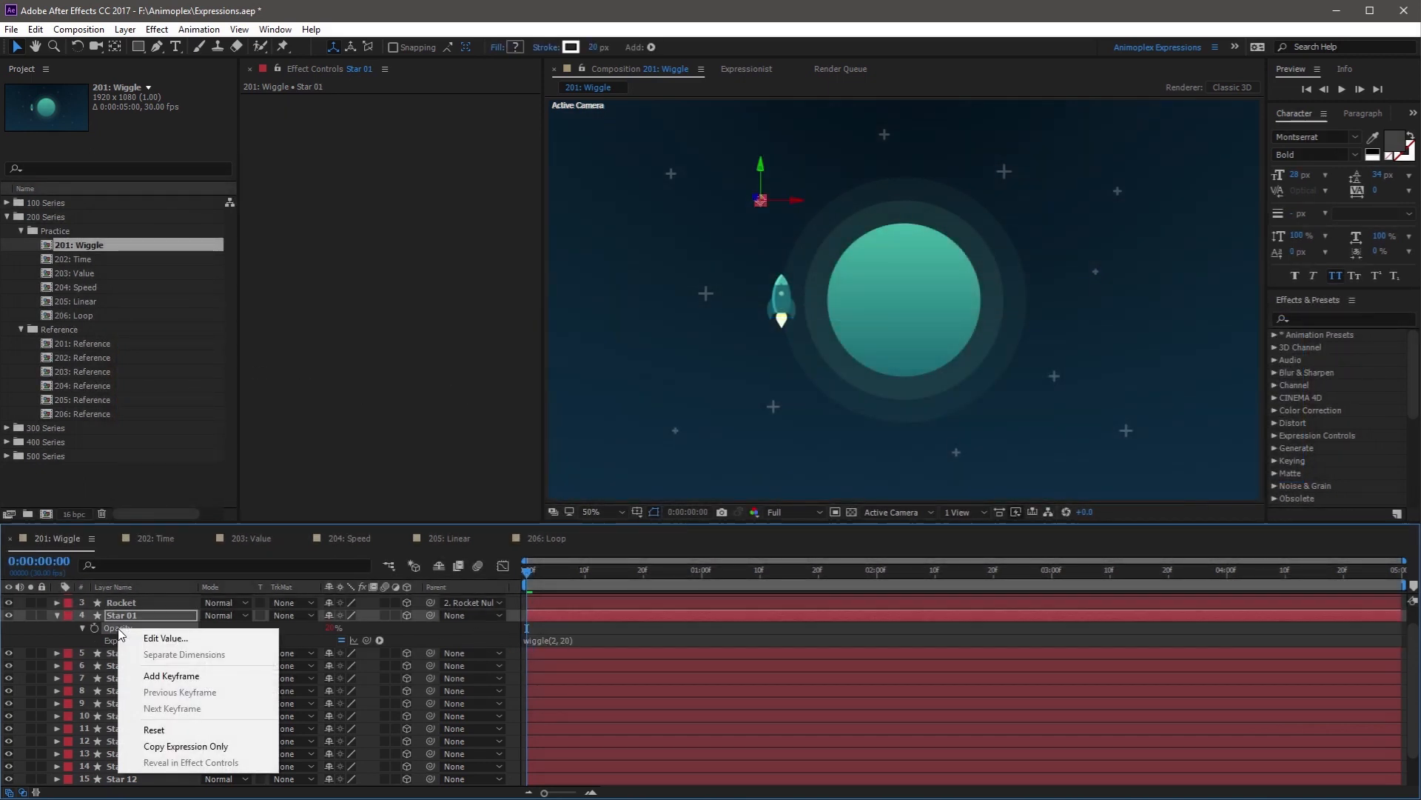
mouse_move(154, 745)
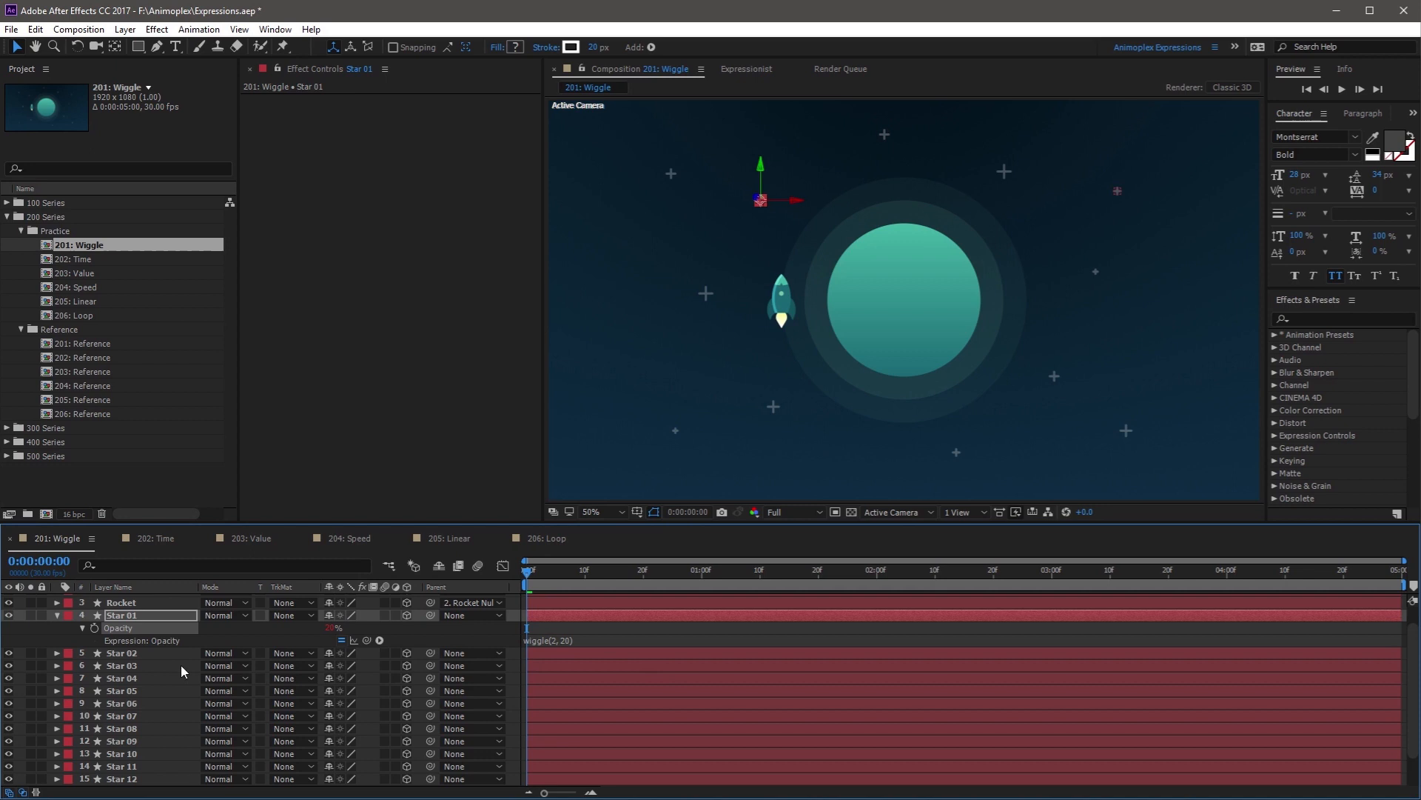
click(121, 653)
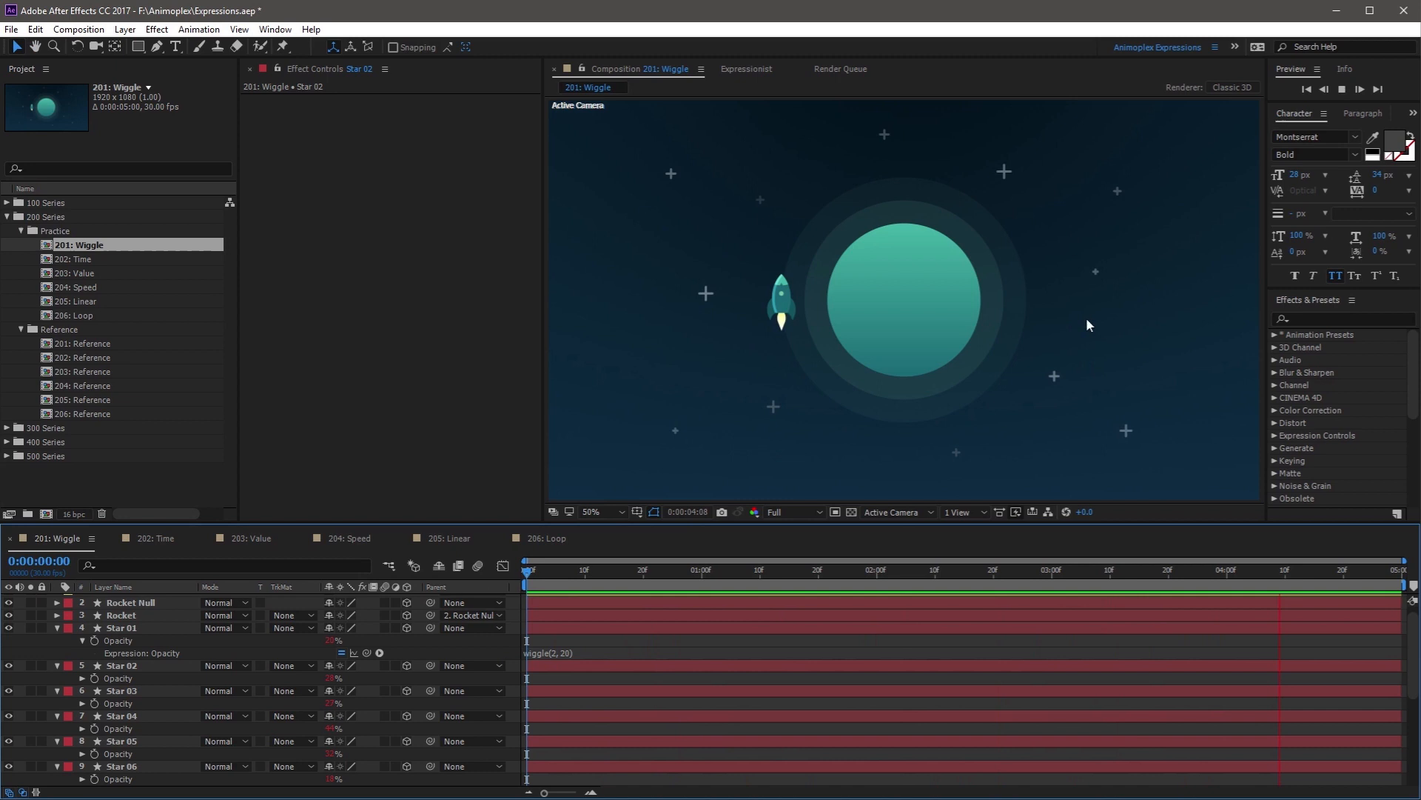
- Collapse the star layers' opacity properties and select the Camera layer
click(128, 602)
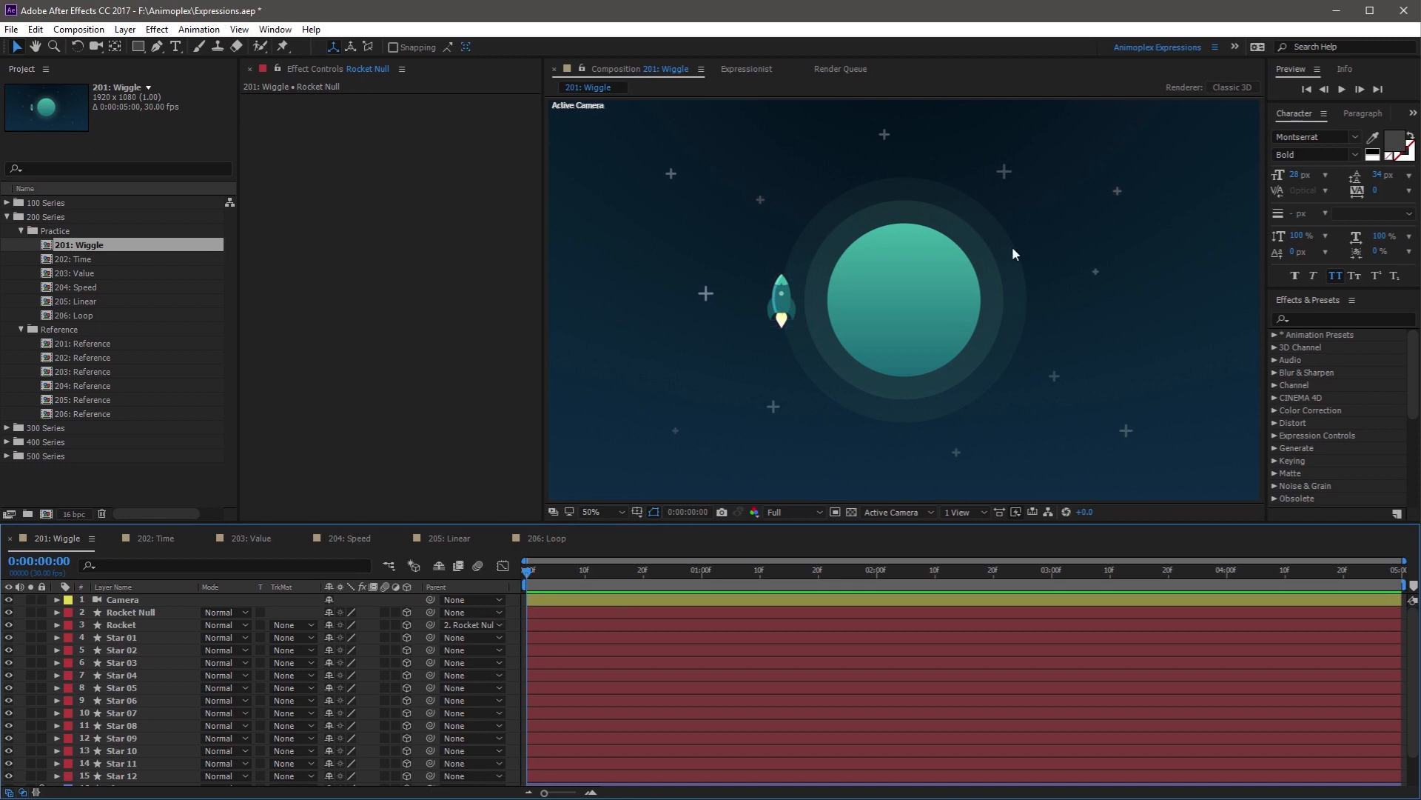
click(121, 600)
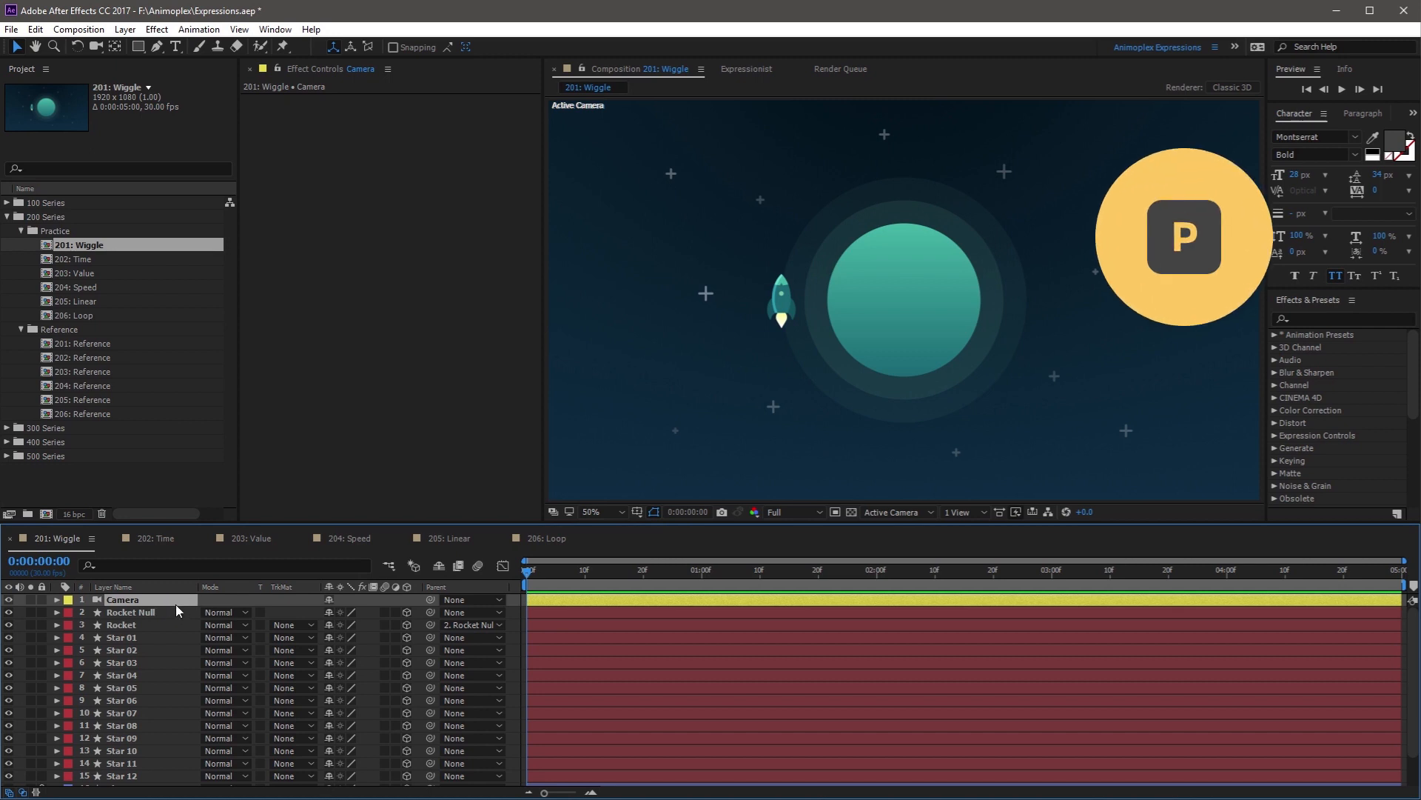
- Enter wiggle(1, 10, 2, 0.25) as the Camera's Position expression
click(56, 600)
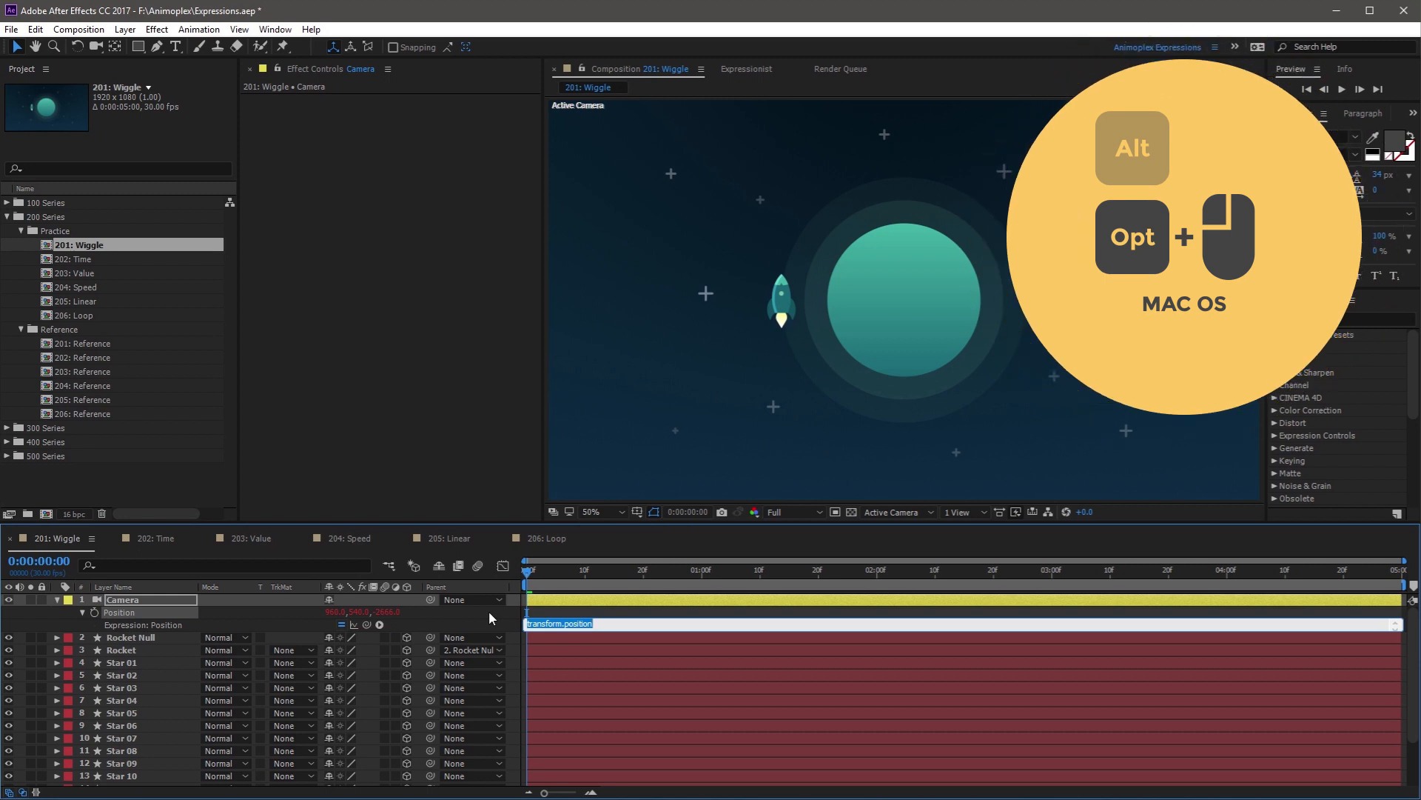
text(wiggle()
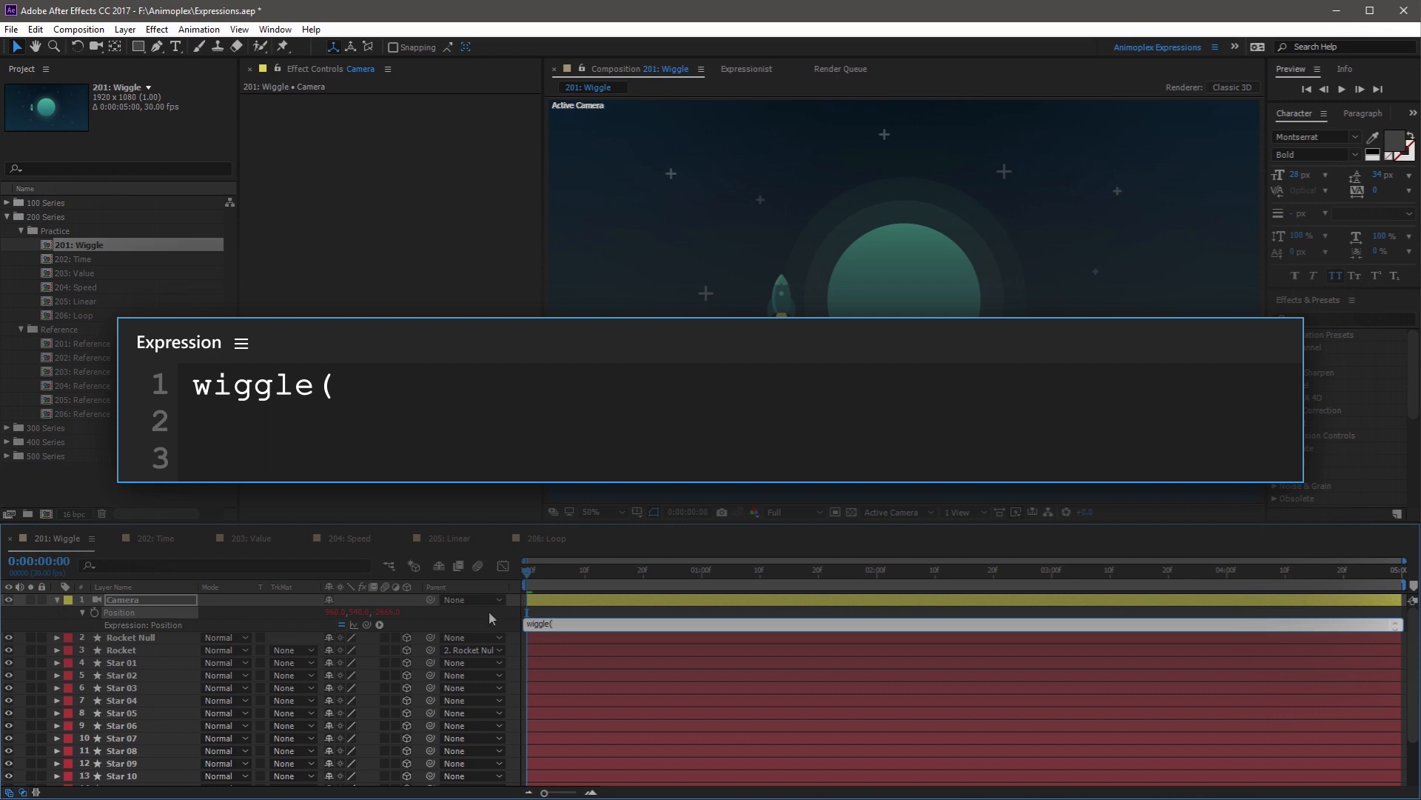
text(1,)
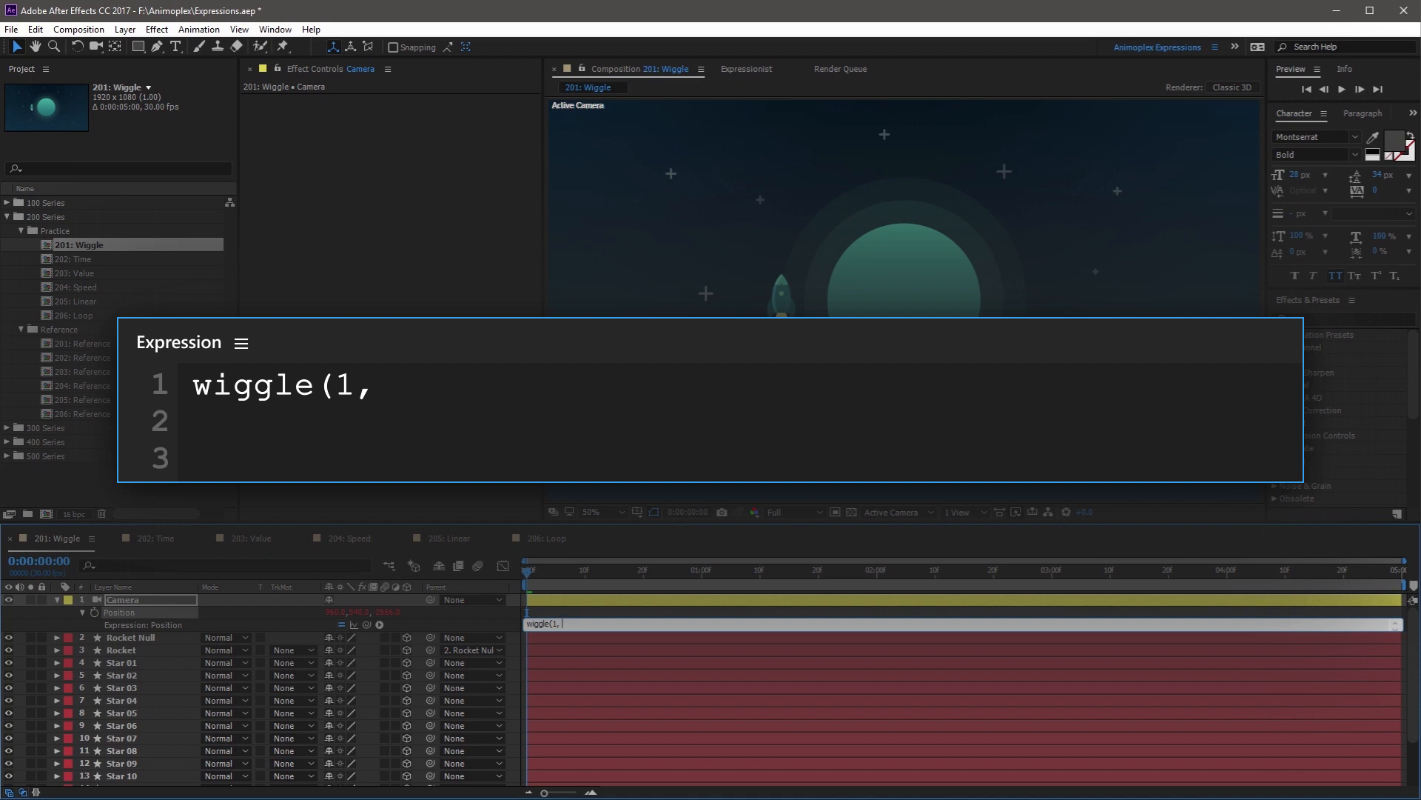
text(10,)
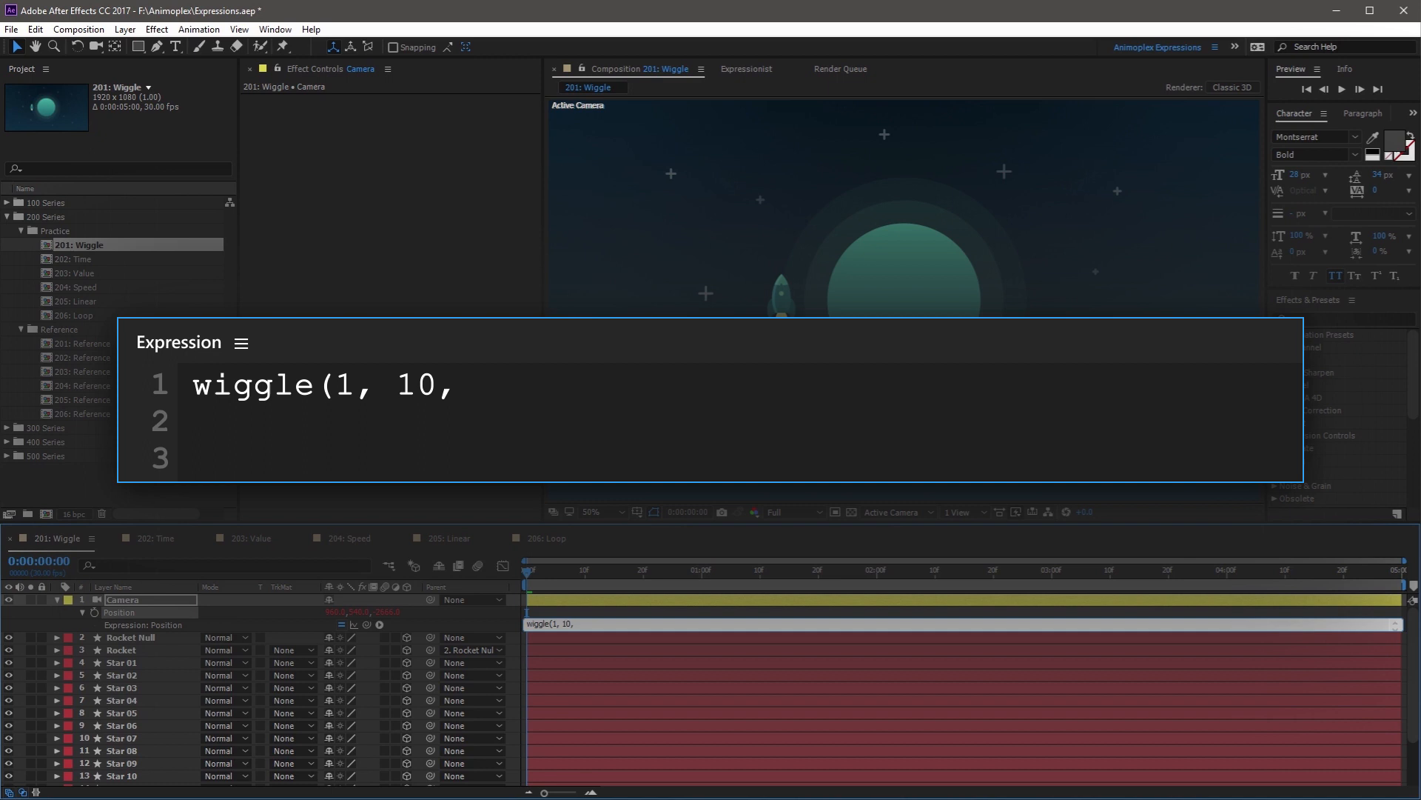
text(2)
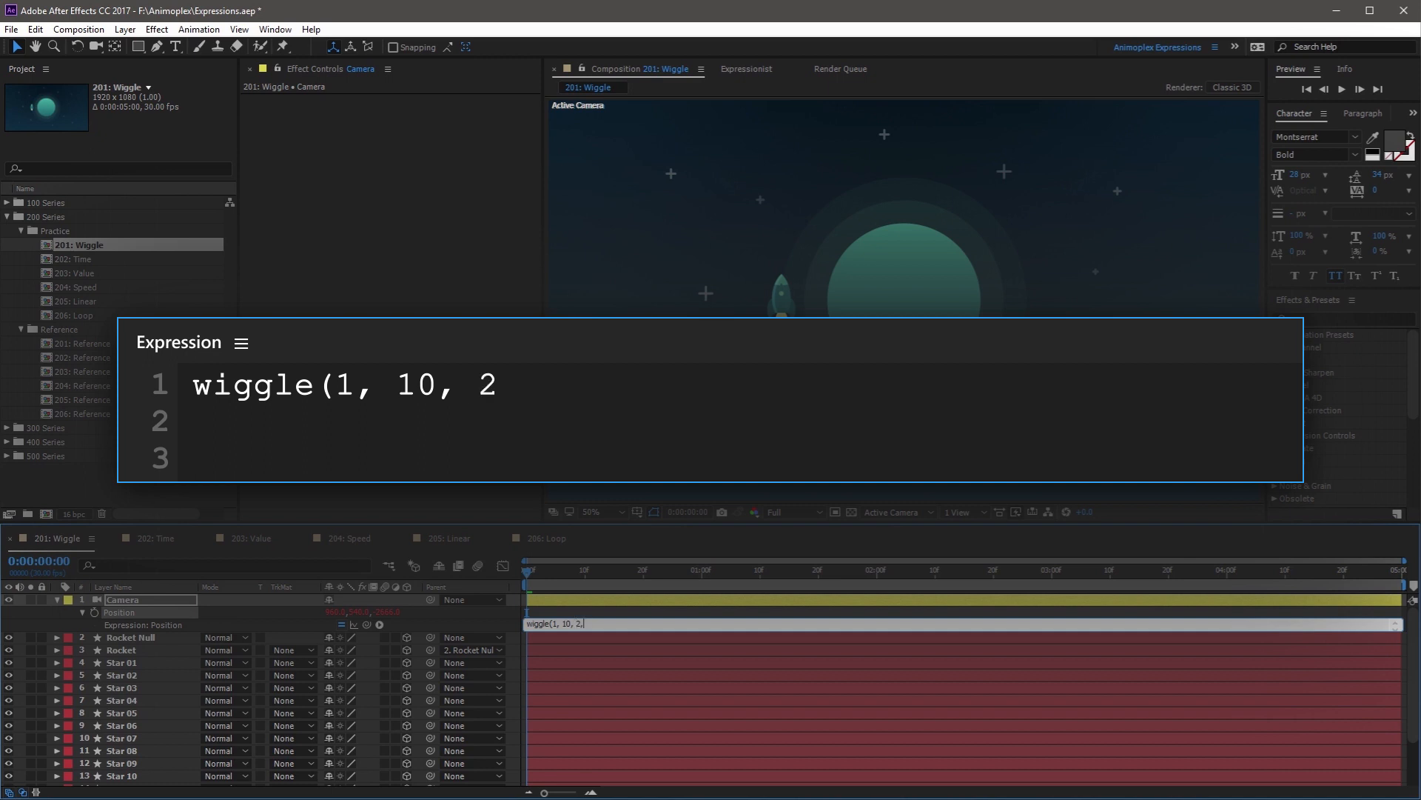
text(,)
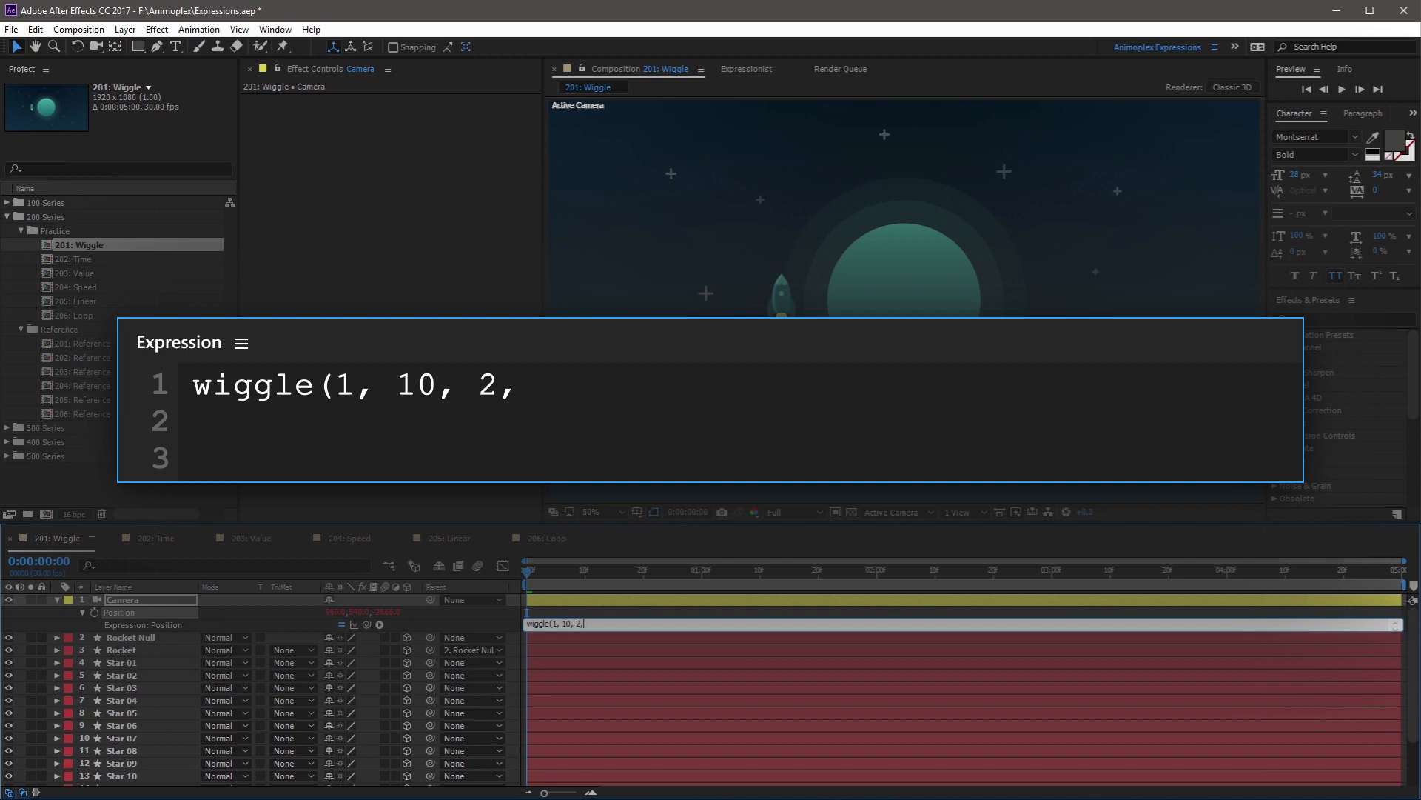
text(0.)
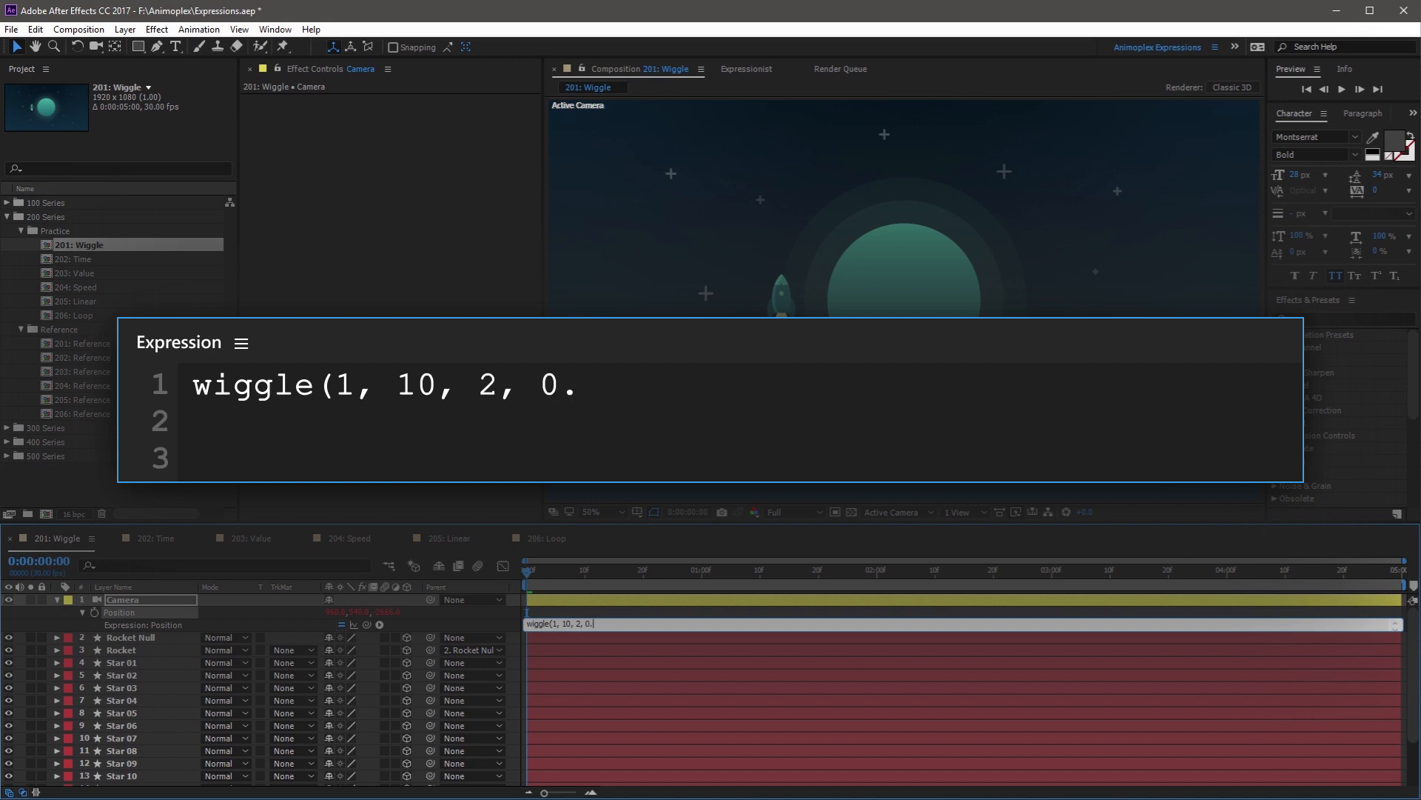
text(25)
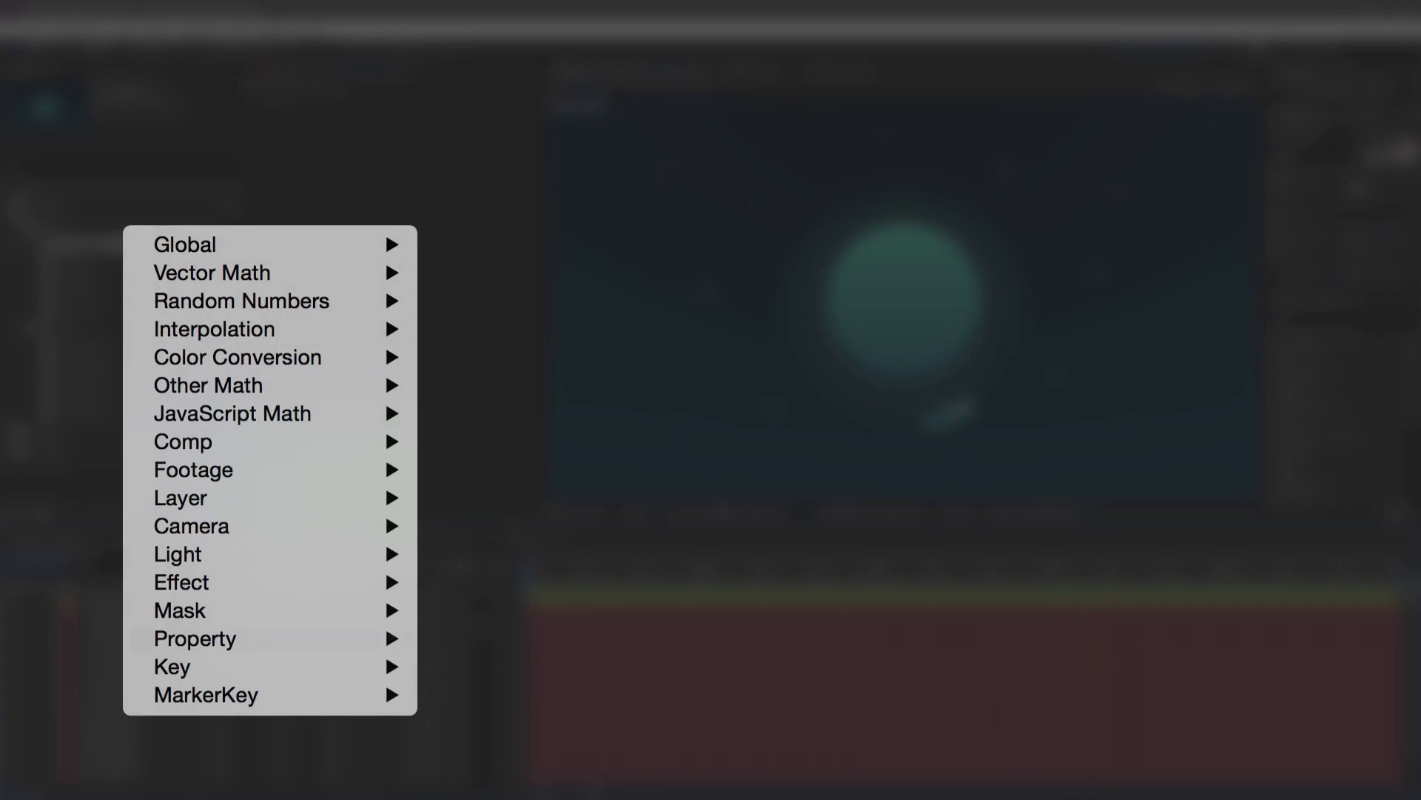
- Expand the Property category of the expression language menu to show wiggle's arguments
click(196, 638)
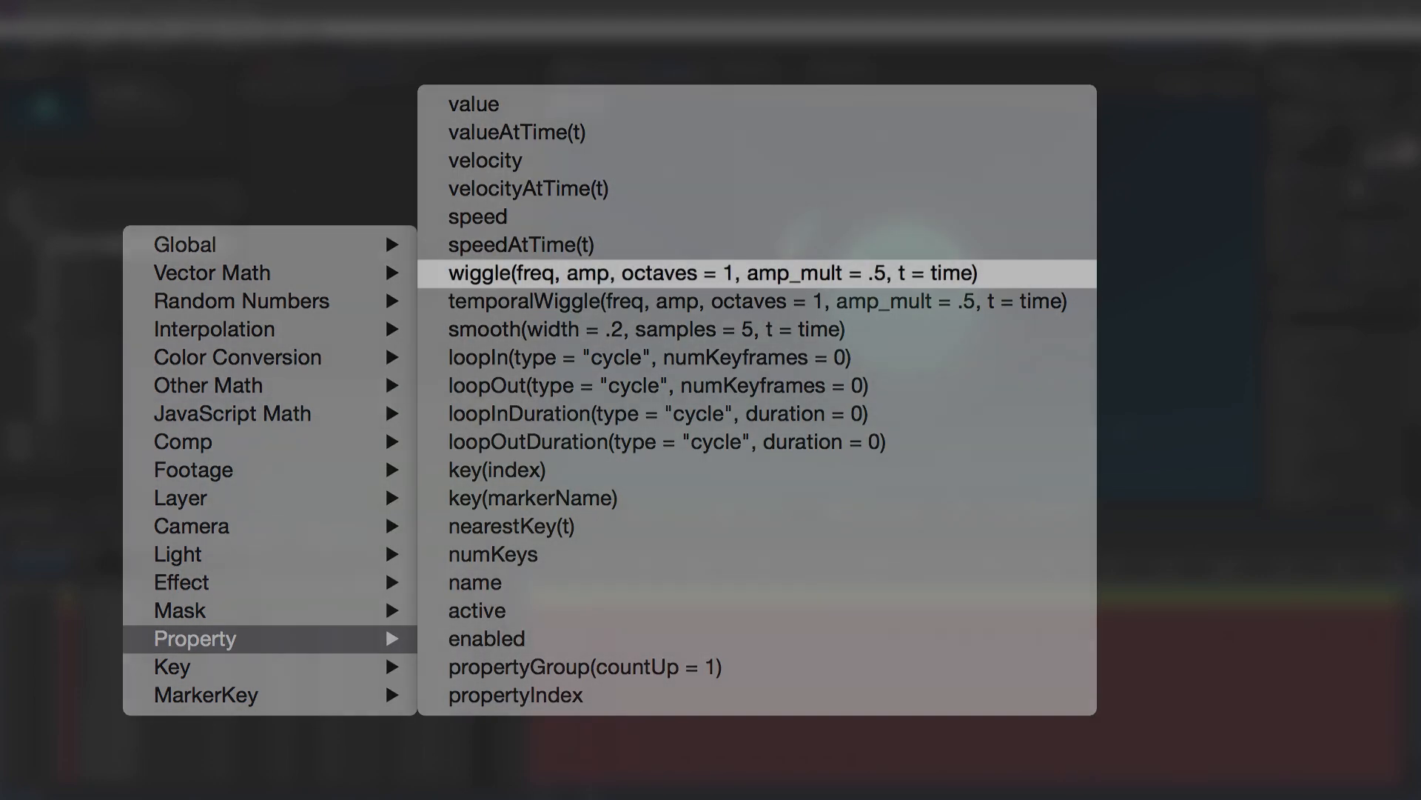